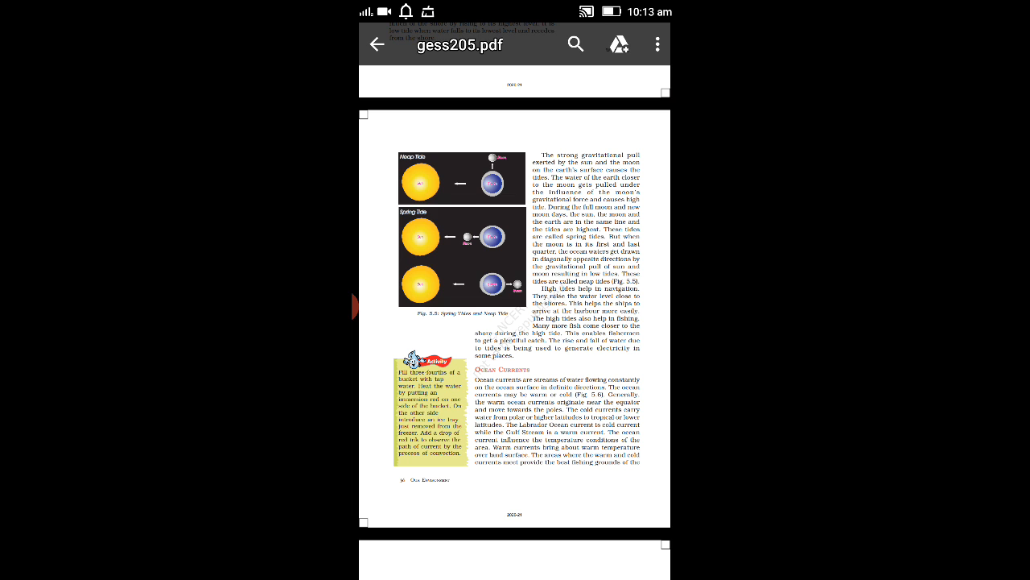
scroll(down, 3)
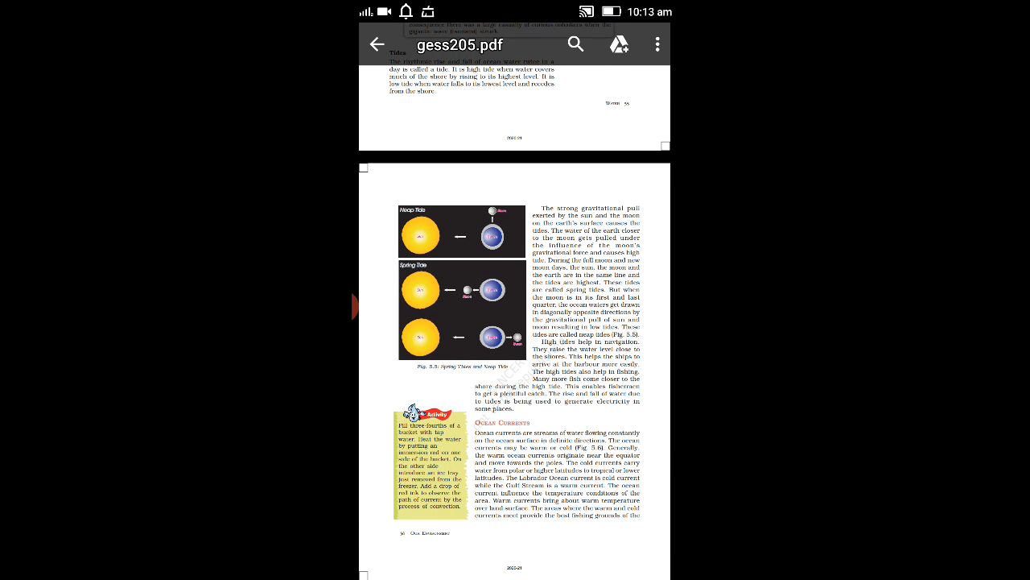